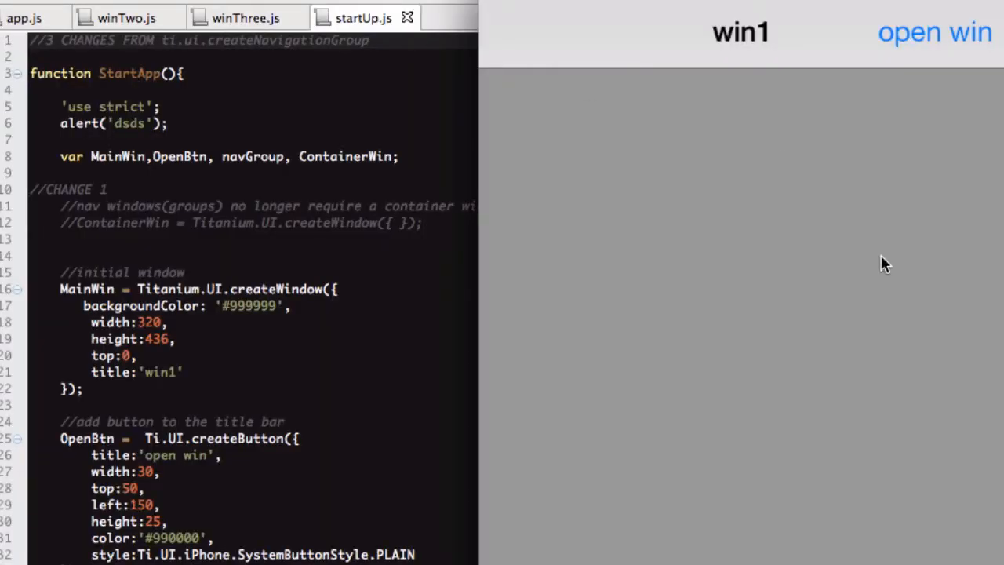
mouse_move(862, 239)
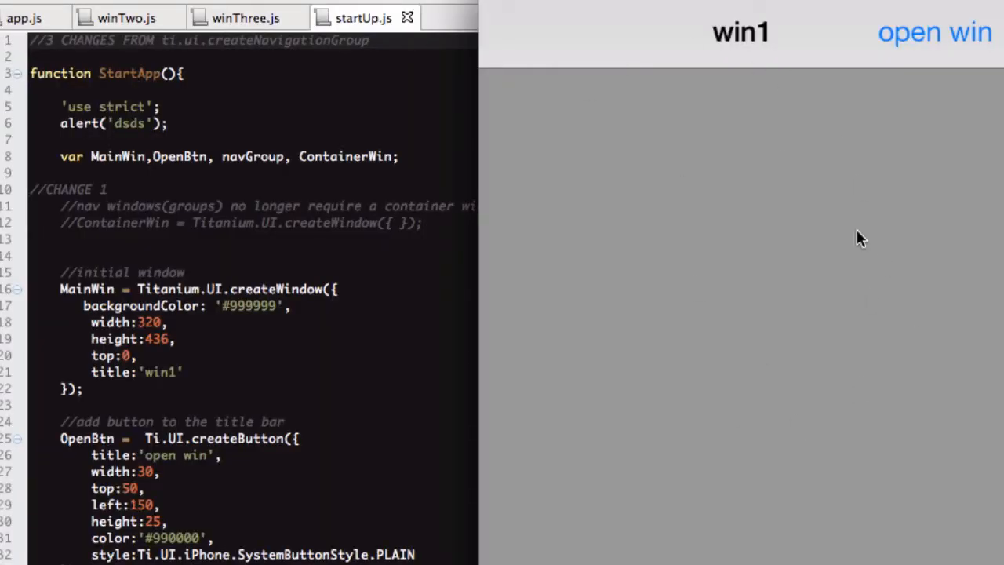
mouse_move(604, 94)
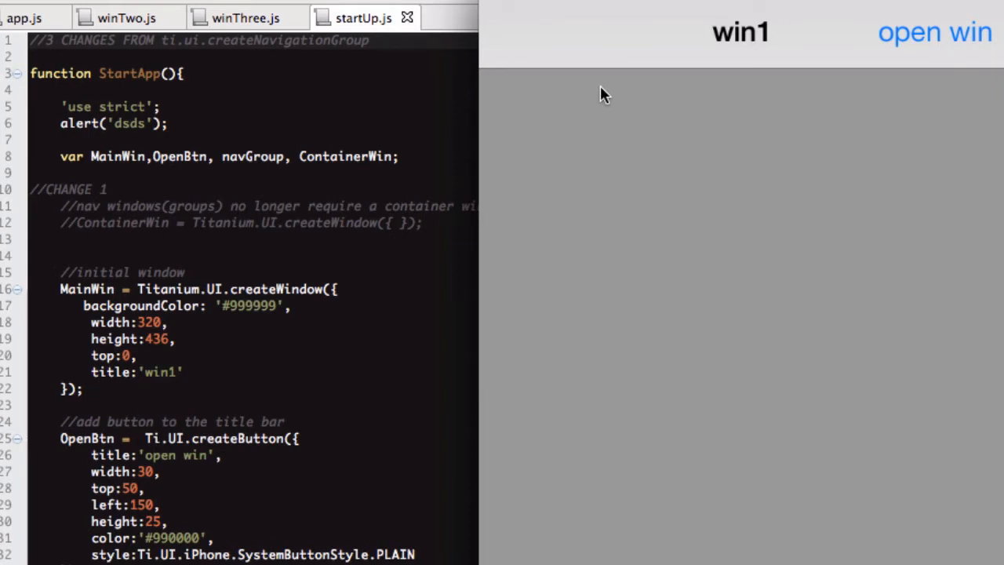
mouse_move(684, 198)
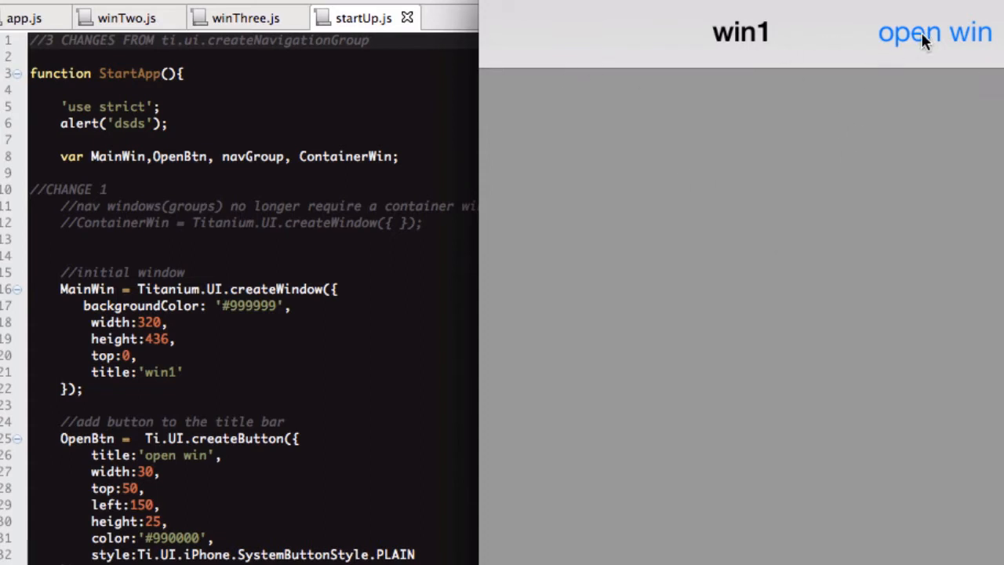
- Try win1 → window 2 → back in the Simulator, then view app.js requiring startUp and calling StartApp
click(935, 31)
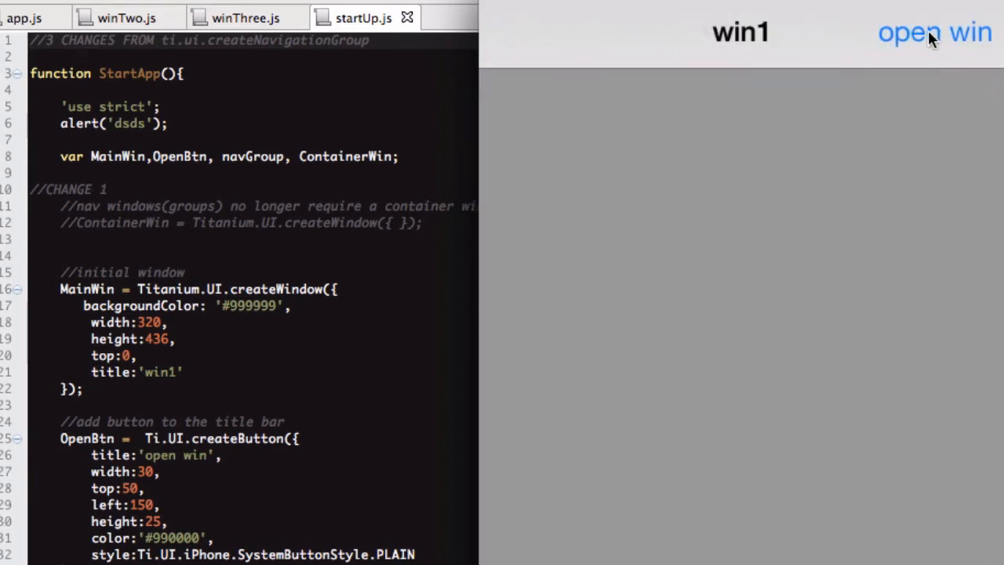
click(935, 32)
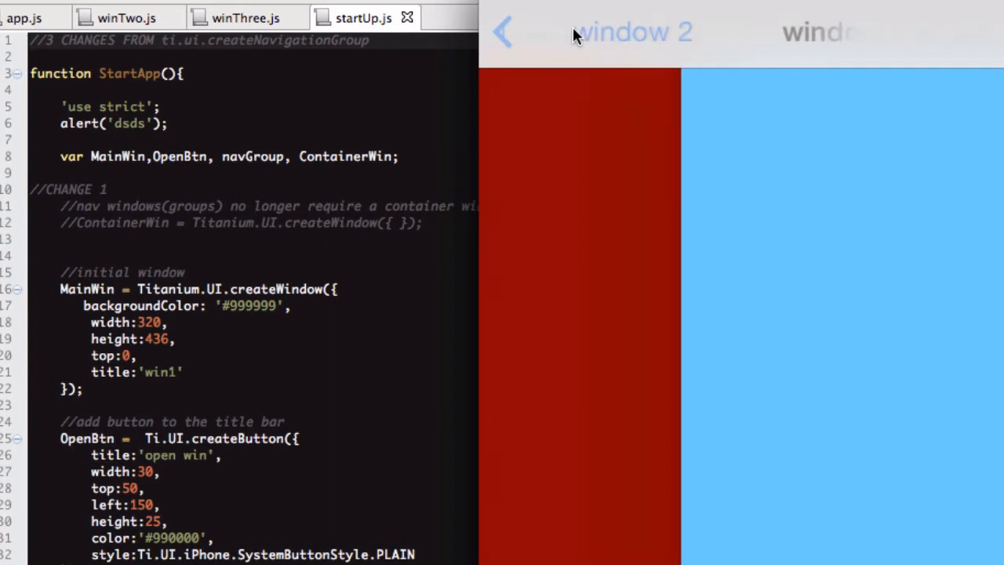
click(502, 31)
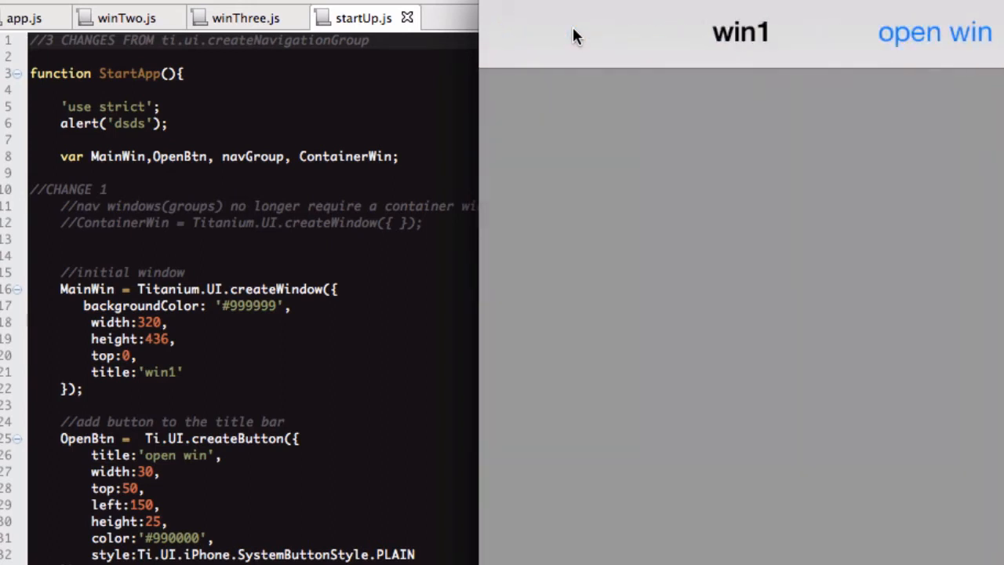
mouse_move(932, 493)
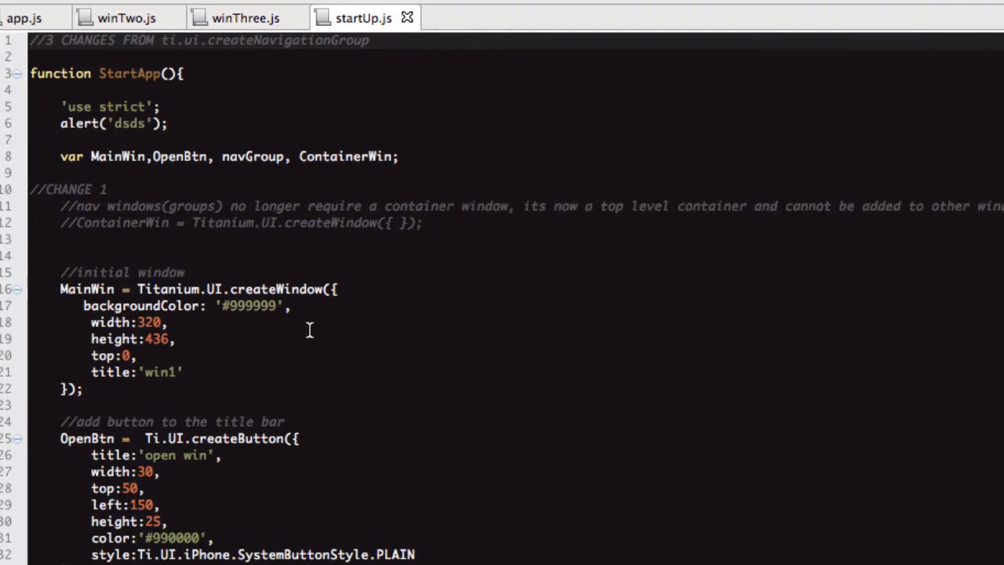
mouse_move(104, 54)
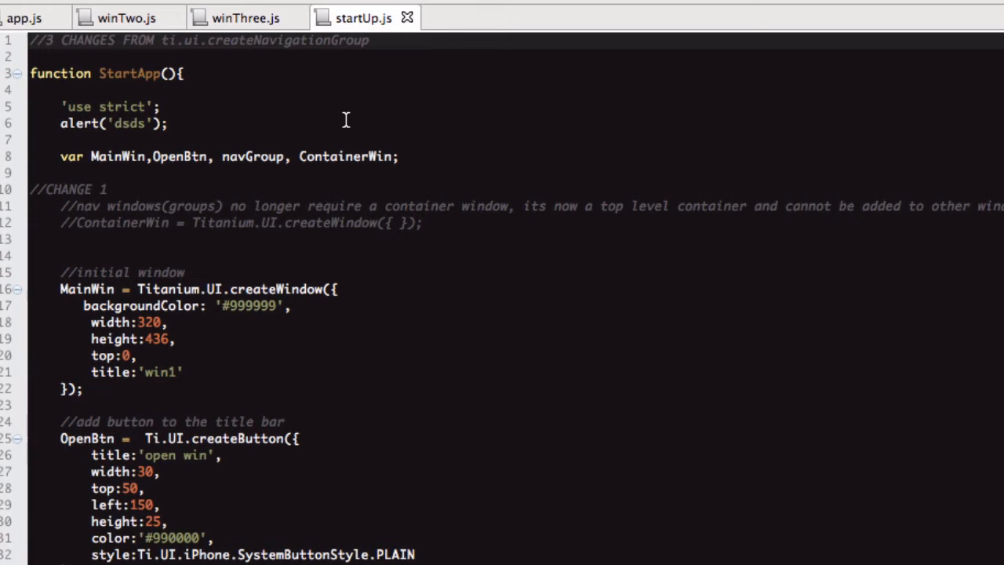
click(23, 18)
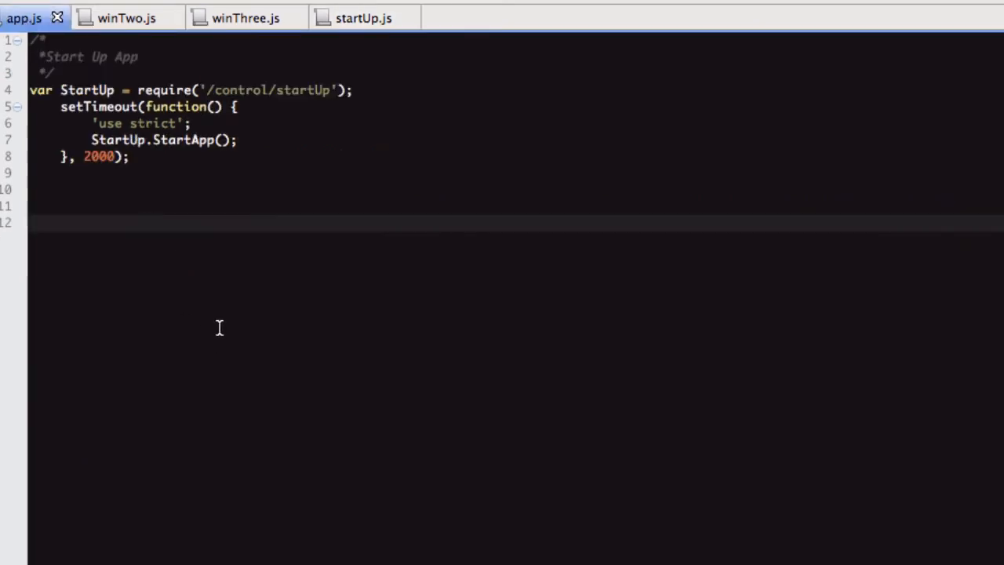
mouse_move(353, 87)
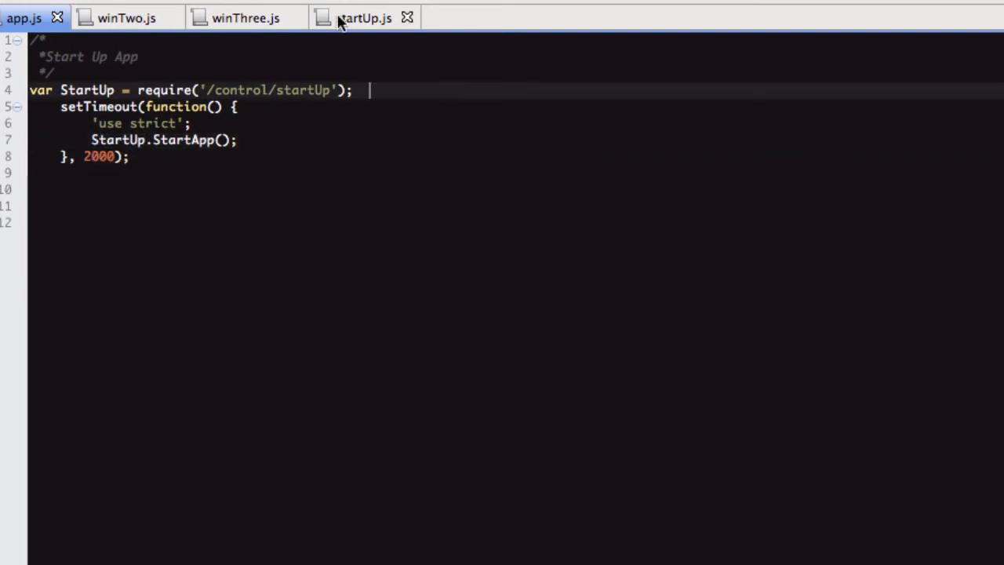
- Switch to startUp.js and scroll to the CHANGE 1 comments with the commented-out container window
click(364, 17)
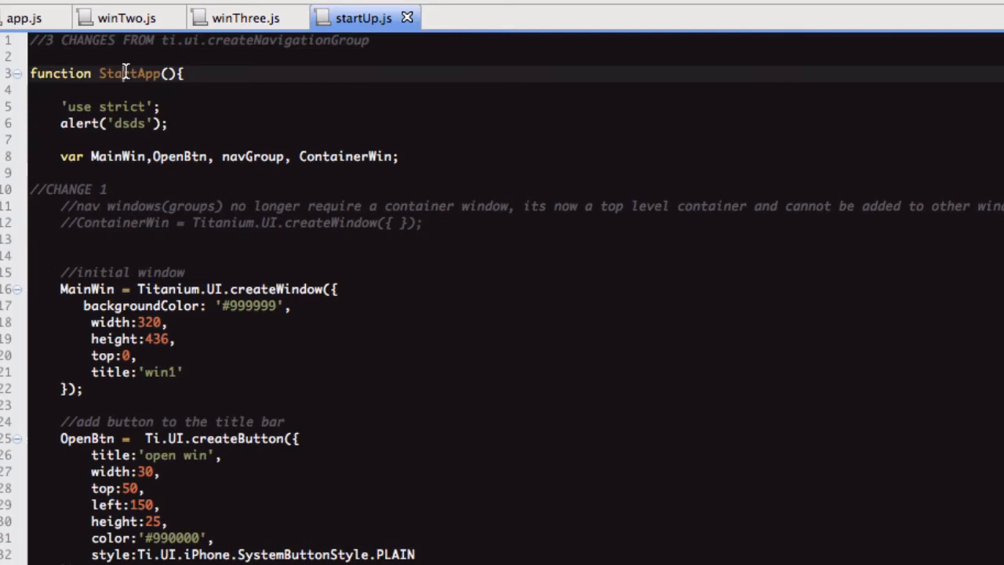
scroll(down, 3)
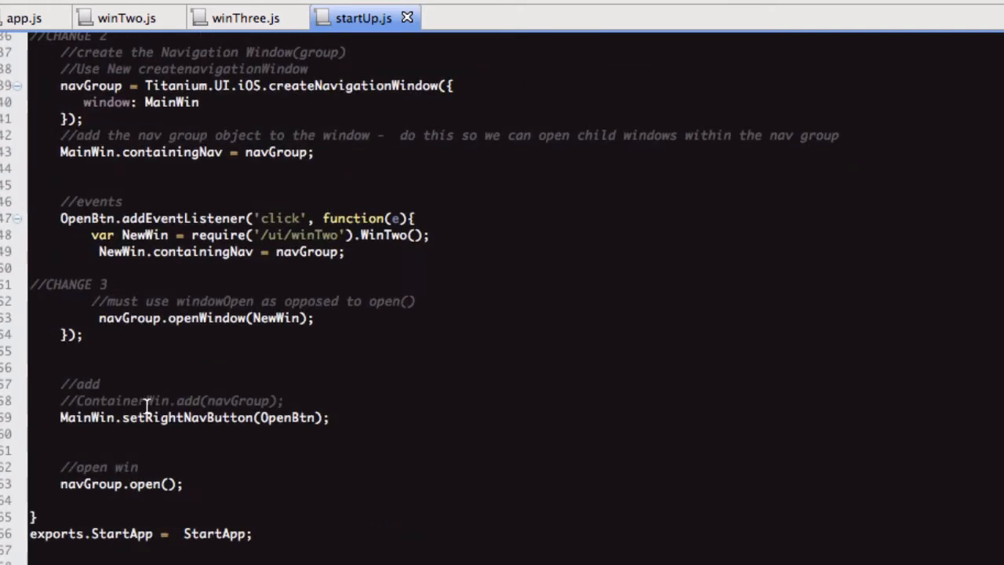
mouse_move(317, 446)
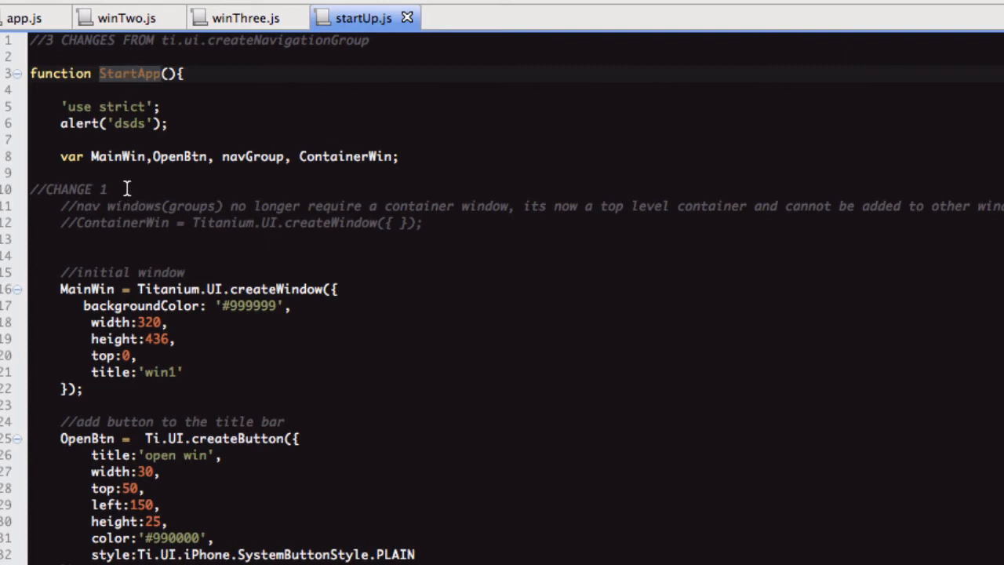
mouse_move(474, 251)
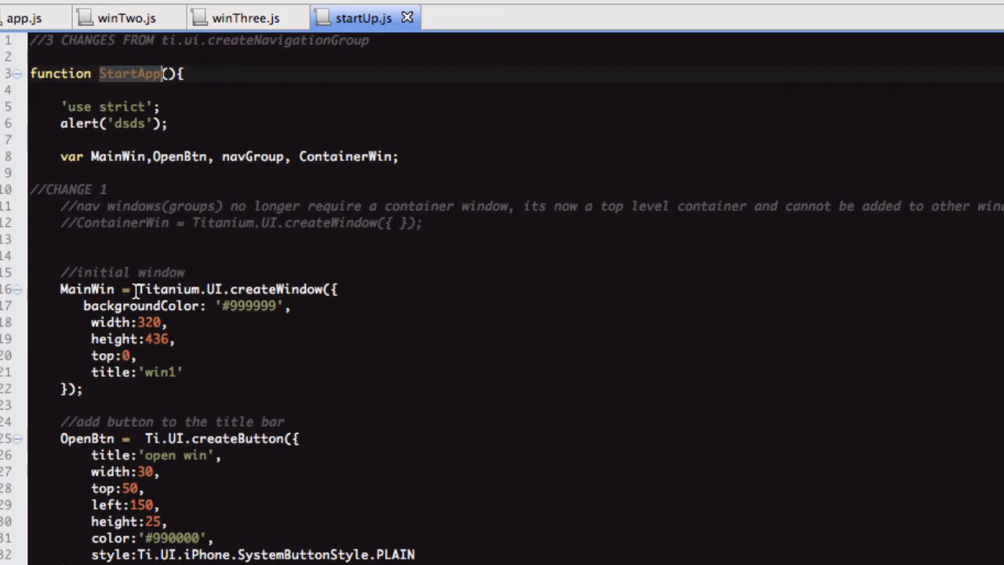
mouse_move(229, 237)
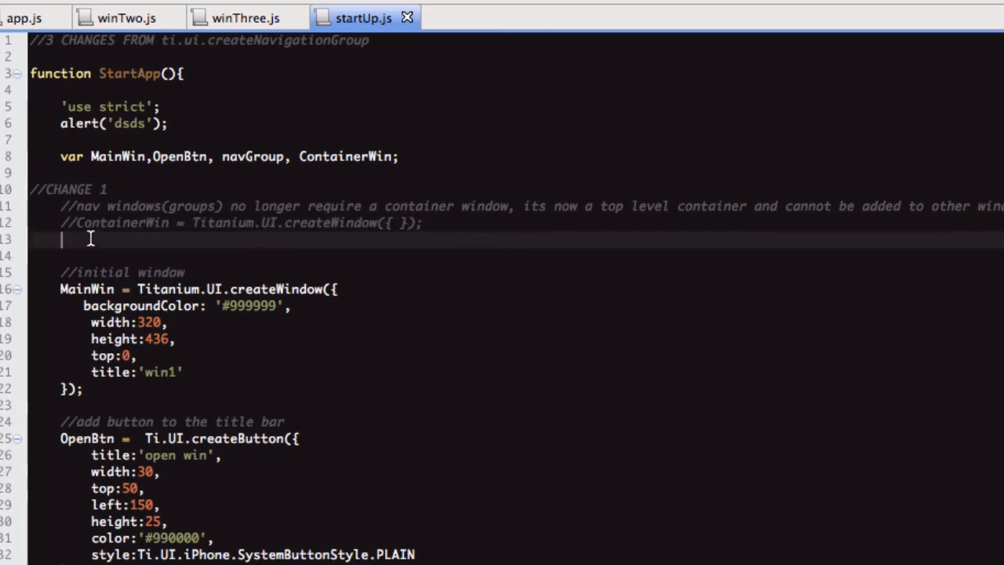
scroll(down, 3)
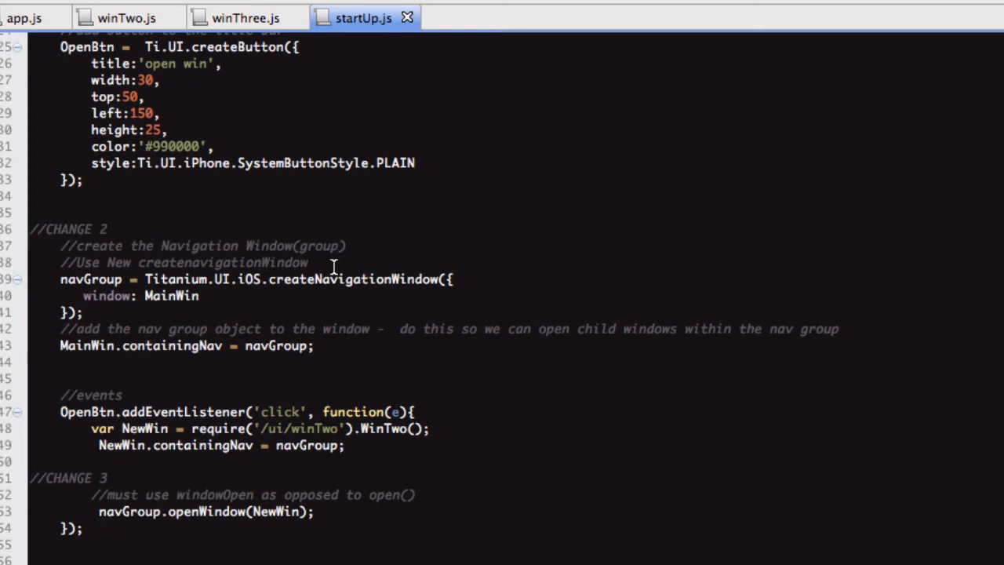
click(458, 279)
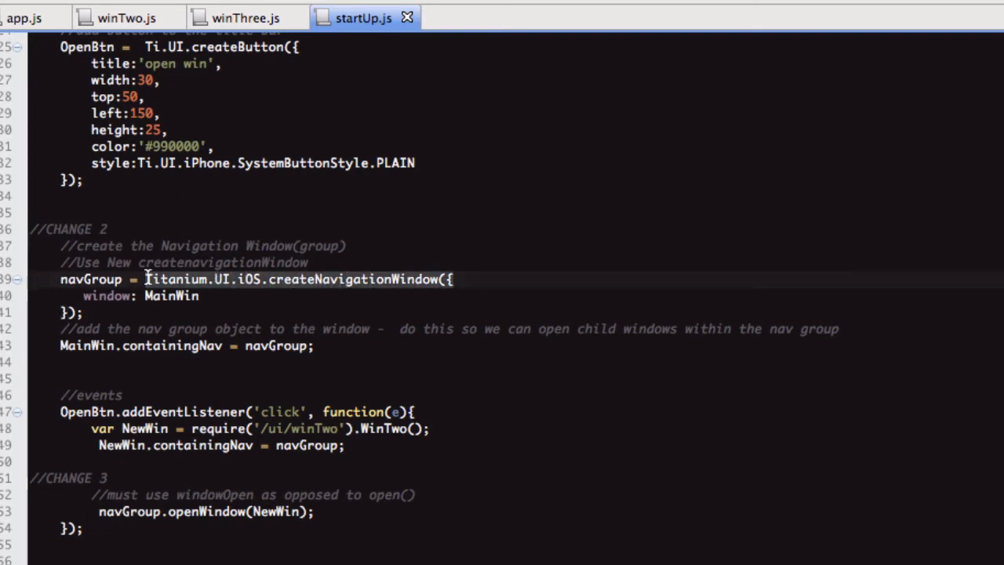
mouse_move(251, 279)
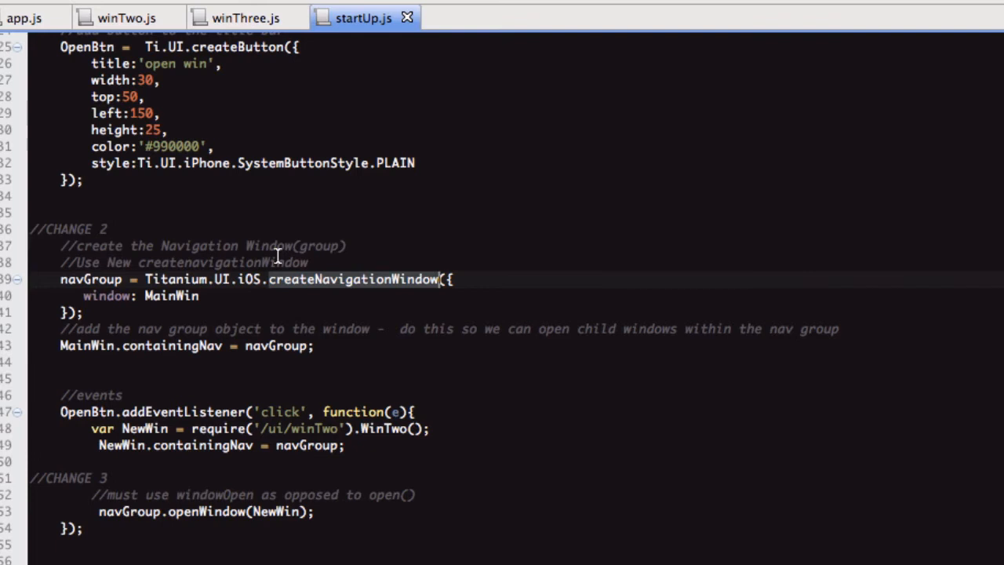
mouse_move(242, 255)
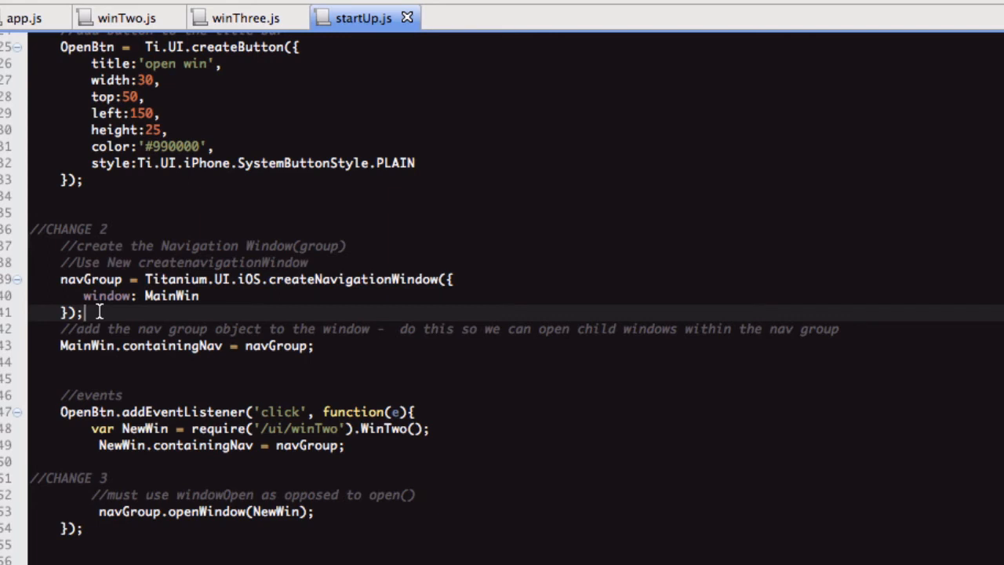
scroll(down, 3)
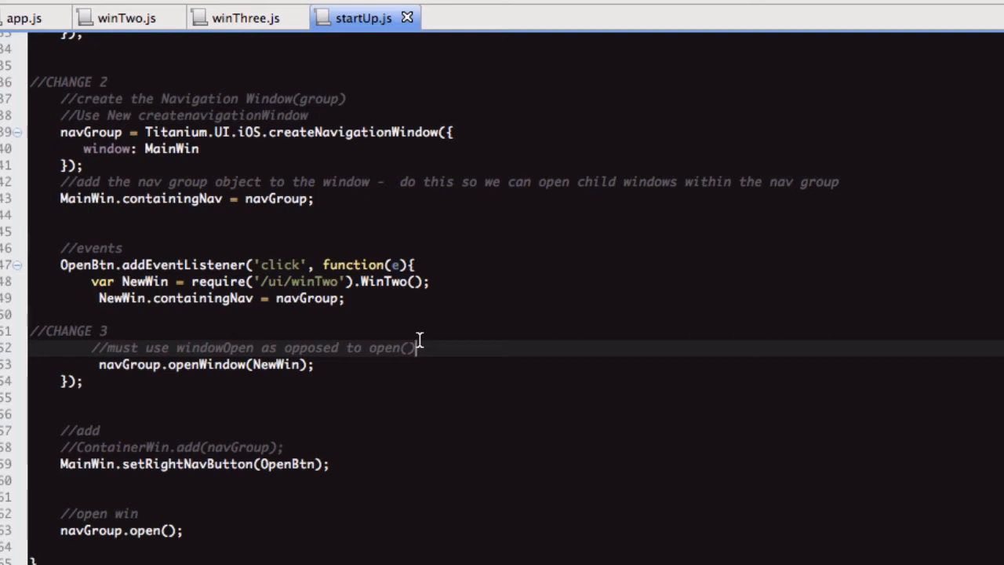
mouse_move(203, 364)
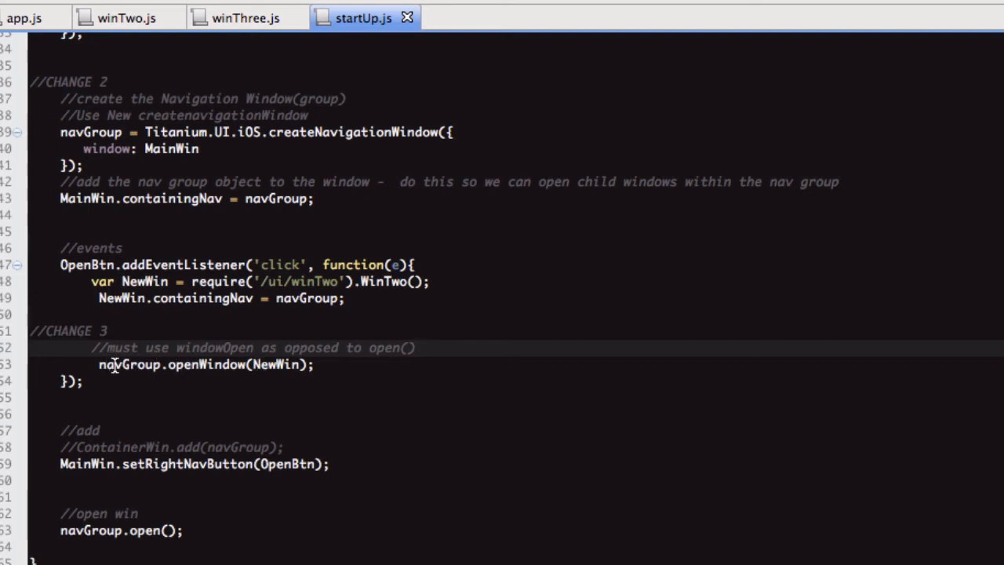
double_click(129, 365)
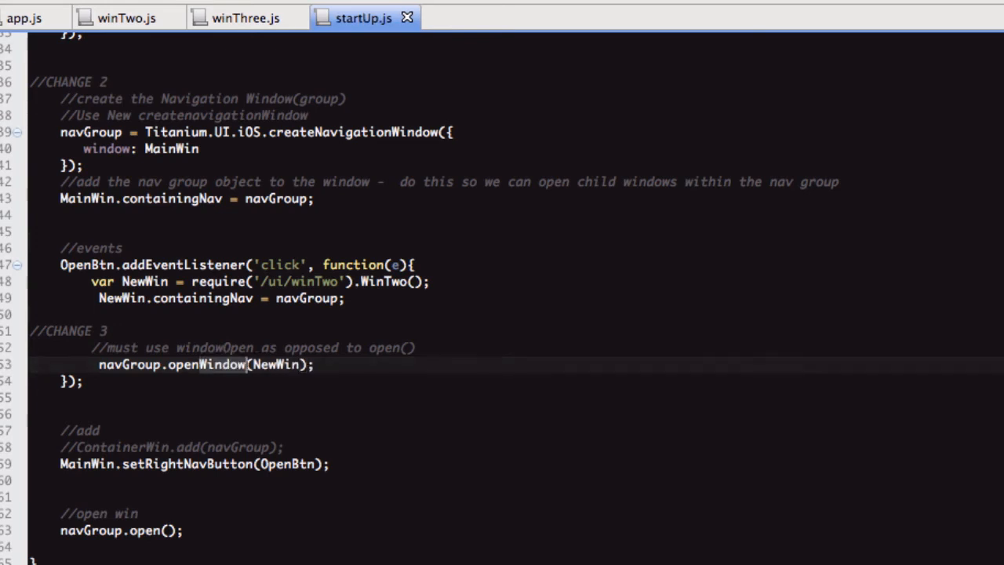
mouse_move(188, 375)
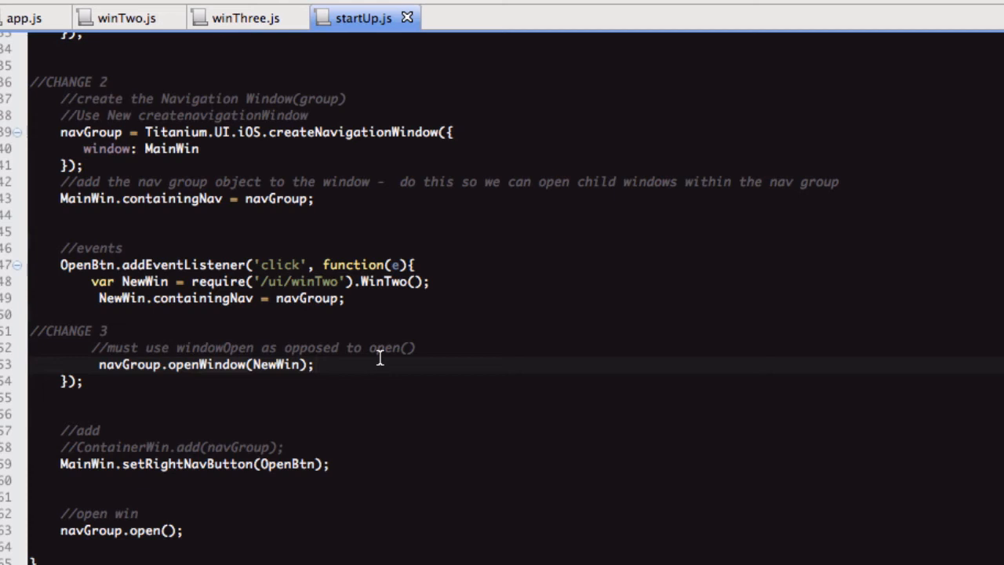
click(315, 364)
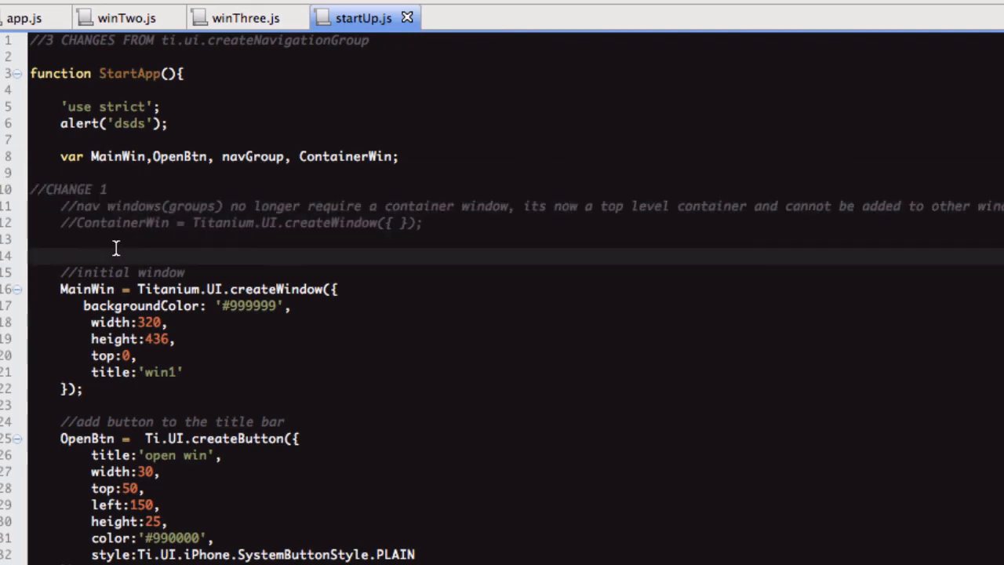
- Scroll startUp.js down to CHANGE 2 before bringing up the iOS Simulator's win1 screen
scroll(down, 3)
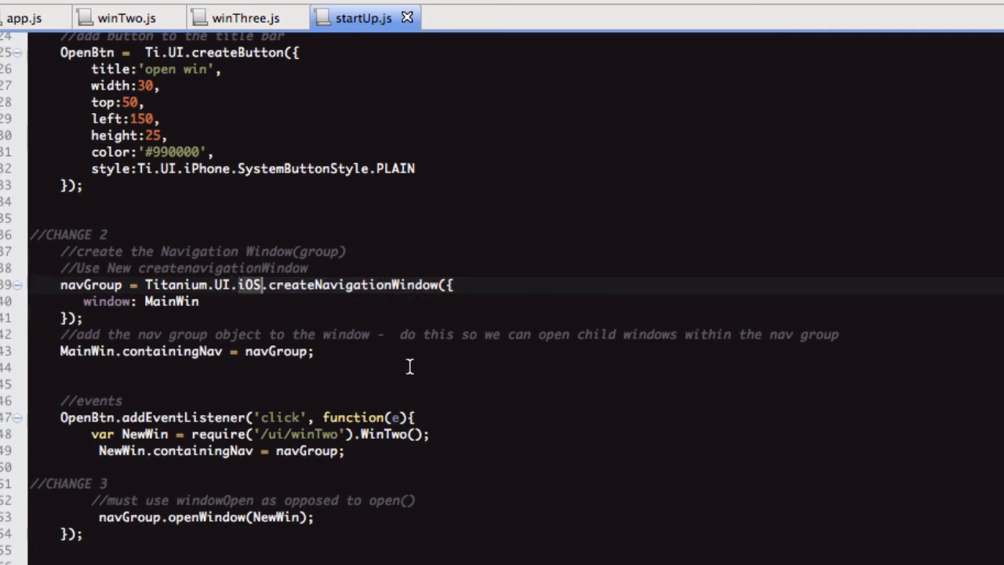
scroll(down, 3)
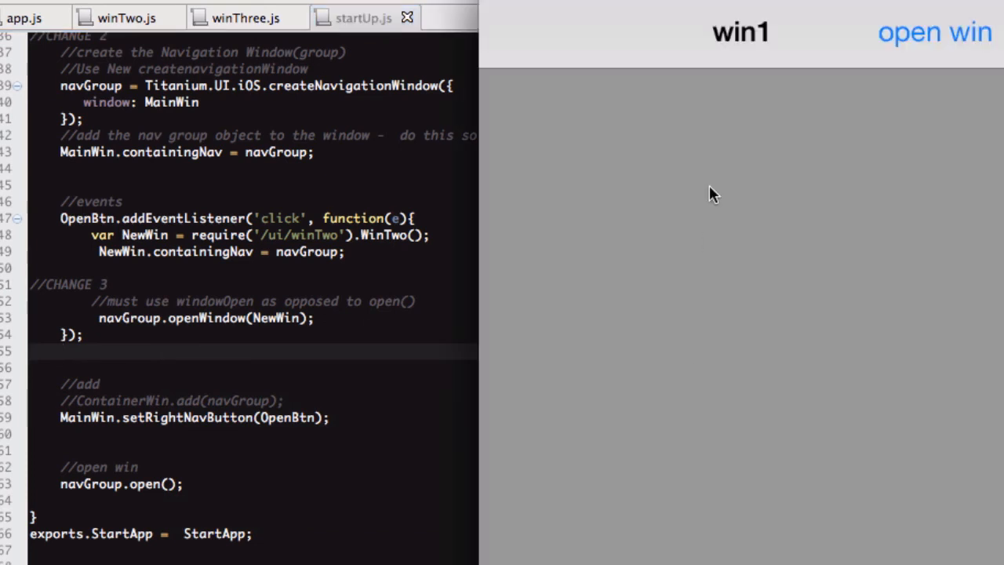
click(935, 31)
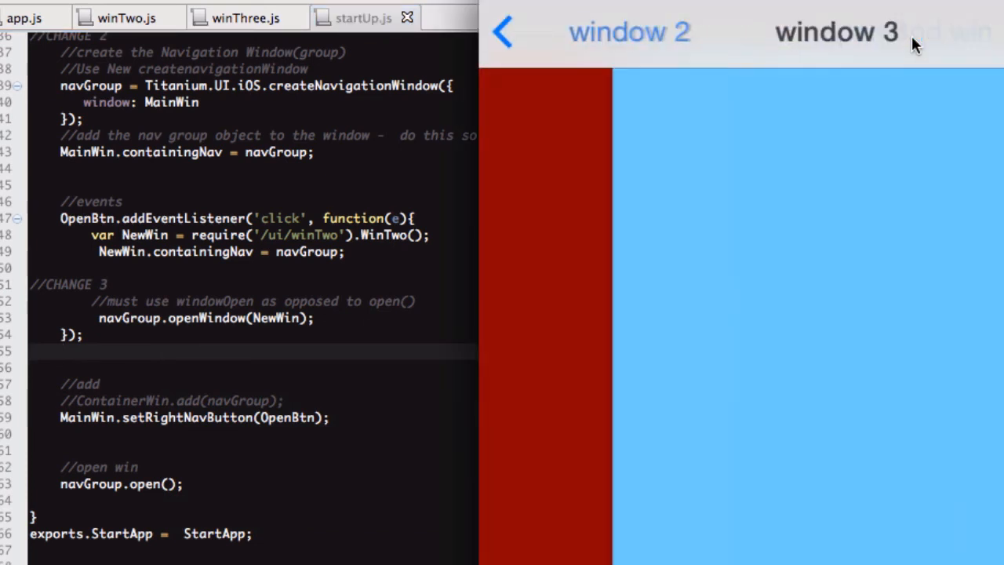
click(502, 32)
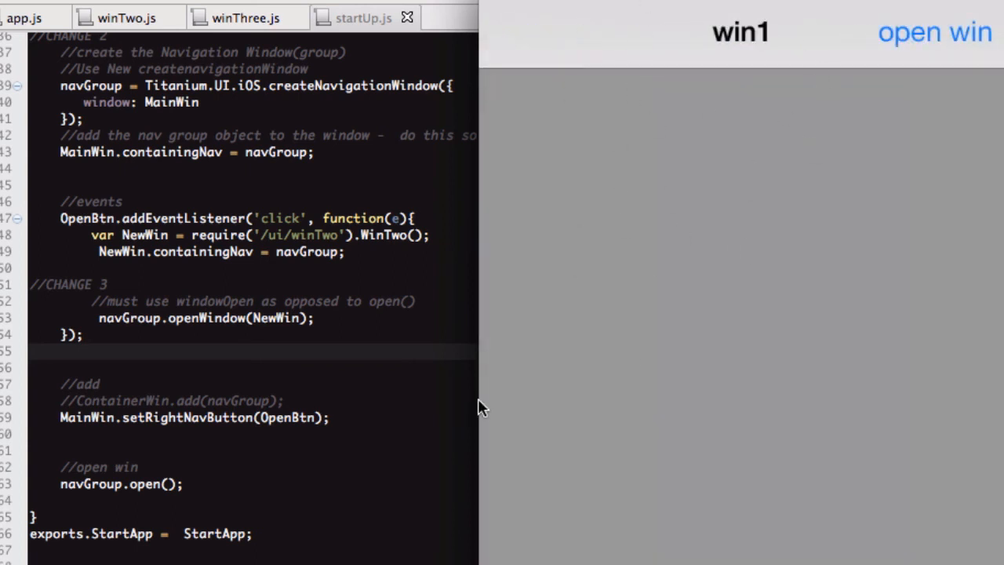
mouse_move(415, 377)
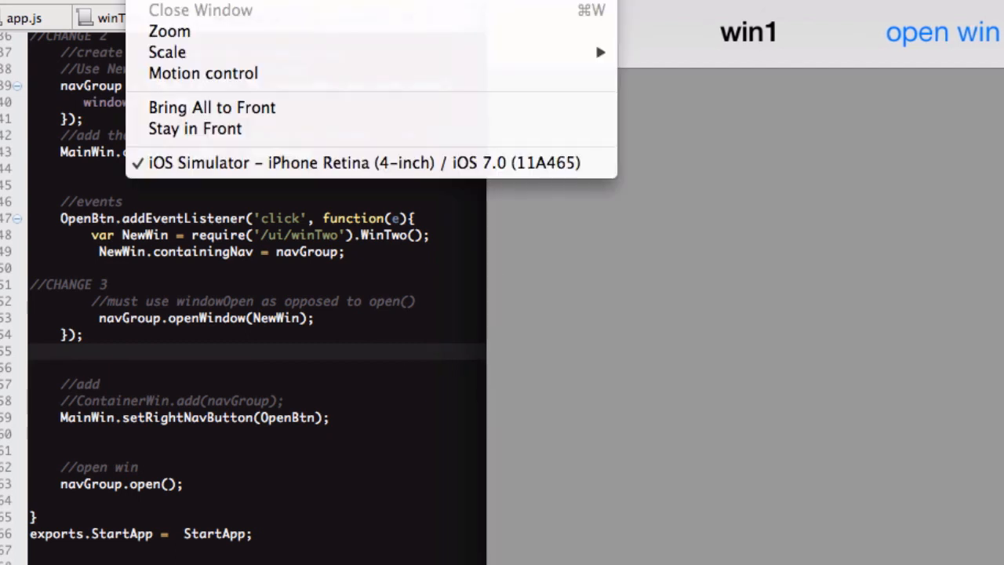
mouse_move(166, 52)
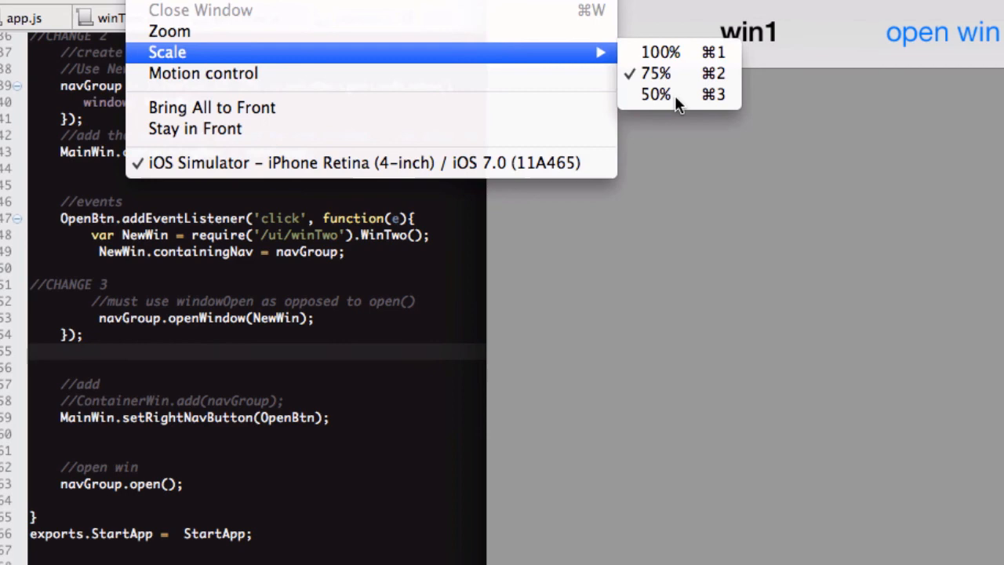